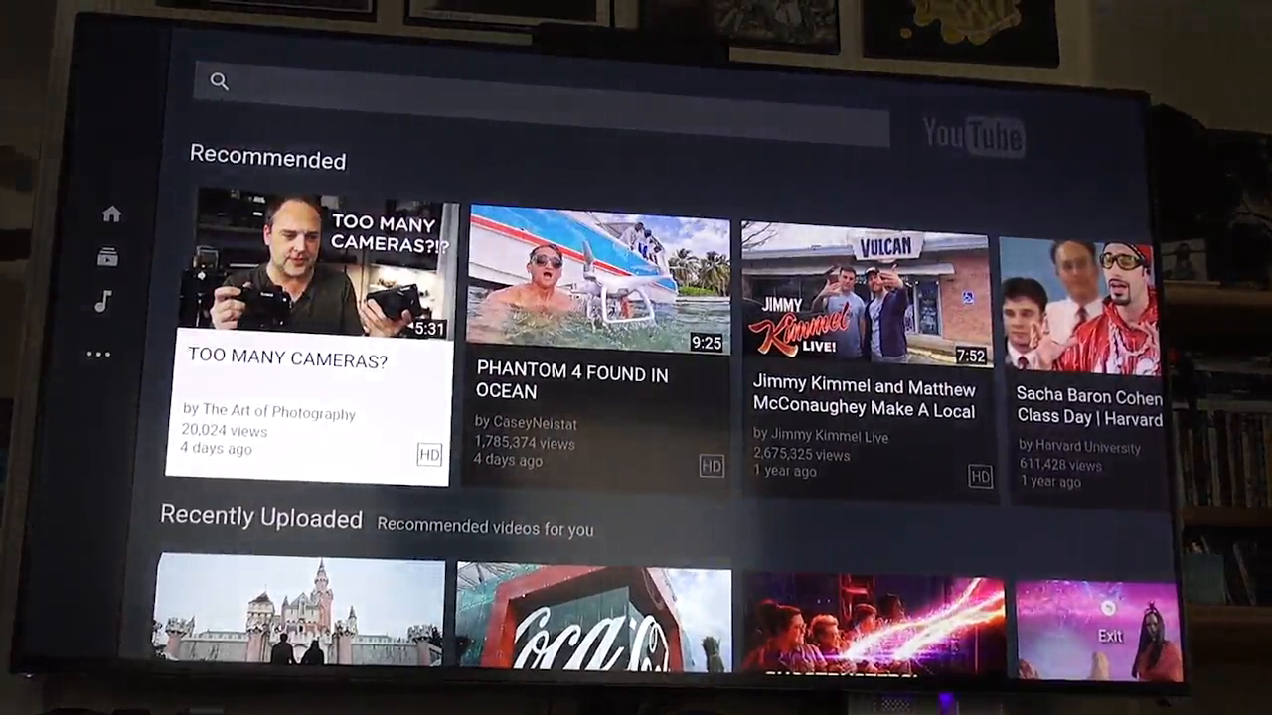
Step: Move down from Recommended to the Recently Uploaded row, landing on the Abandoned Disneyland video
scroll(down, 3)
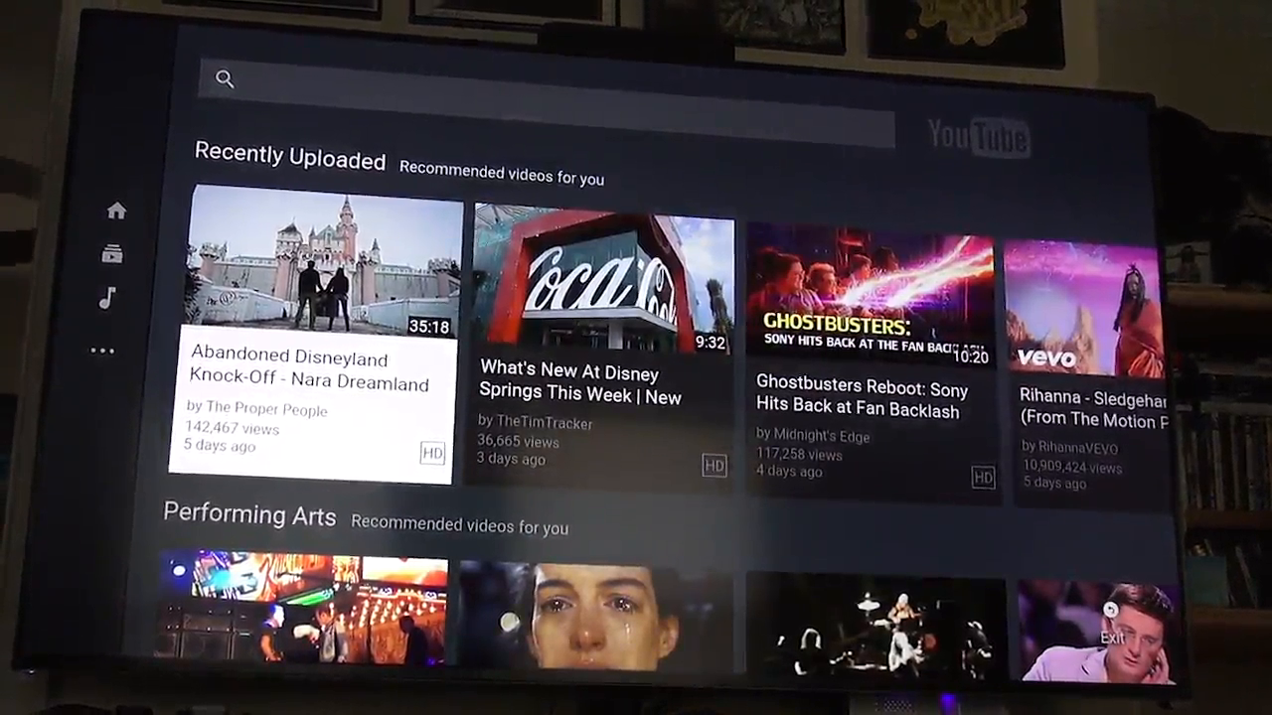
Step: Play the Abandoned Disneyland Knock-Off – Nara Dreamland video and skip the Grammarly ad
click(308, 268)
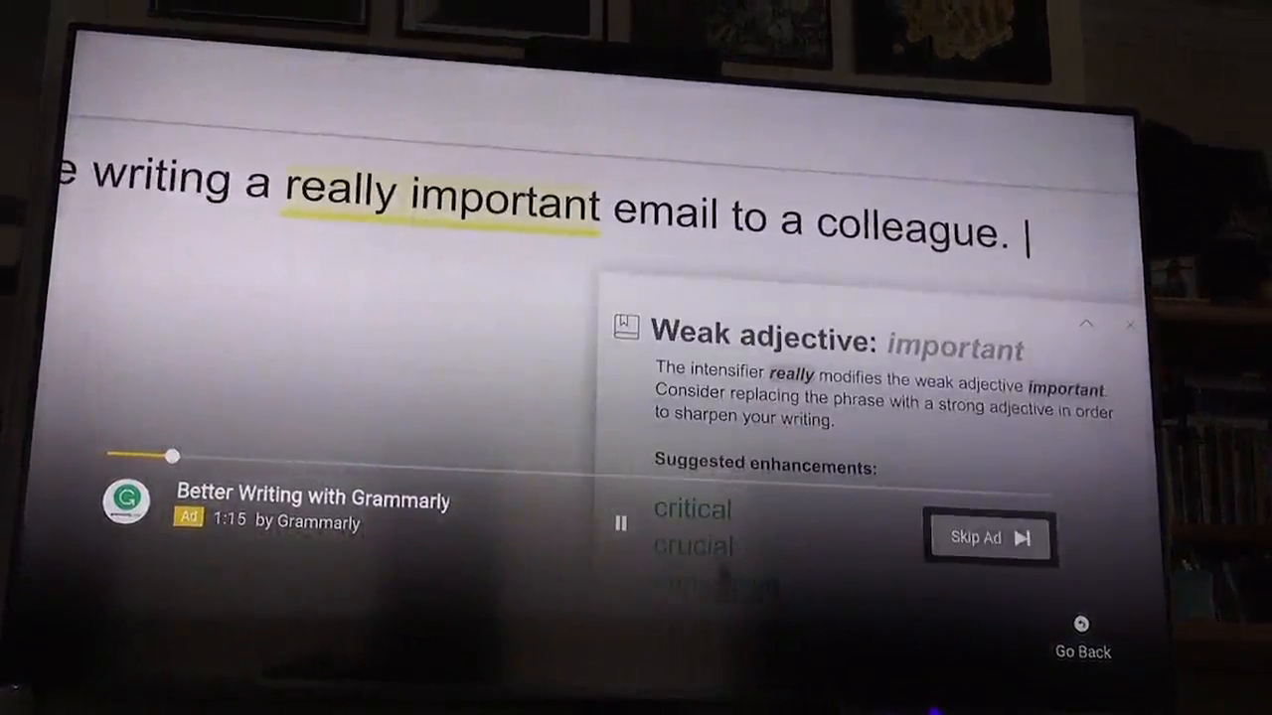
click(976, 538)
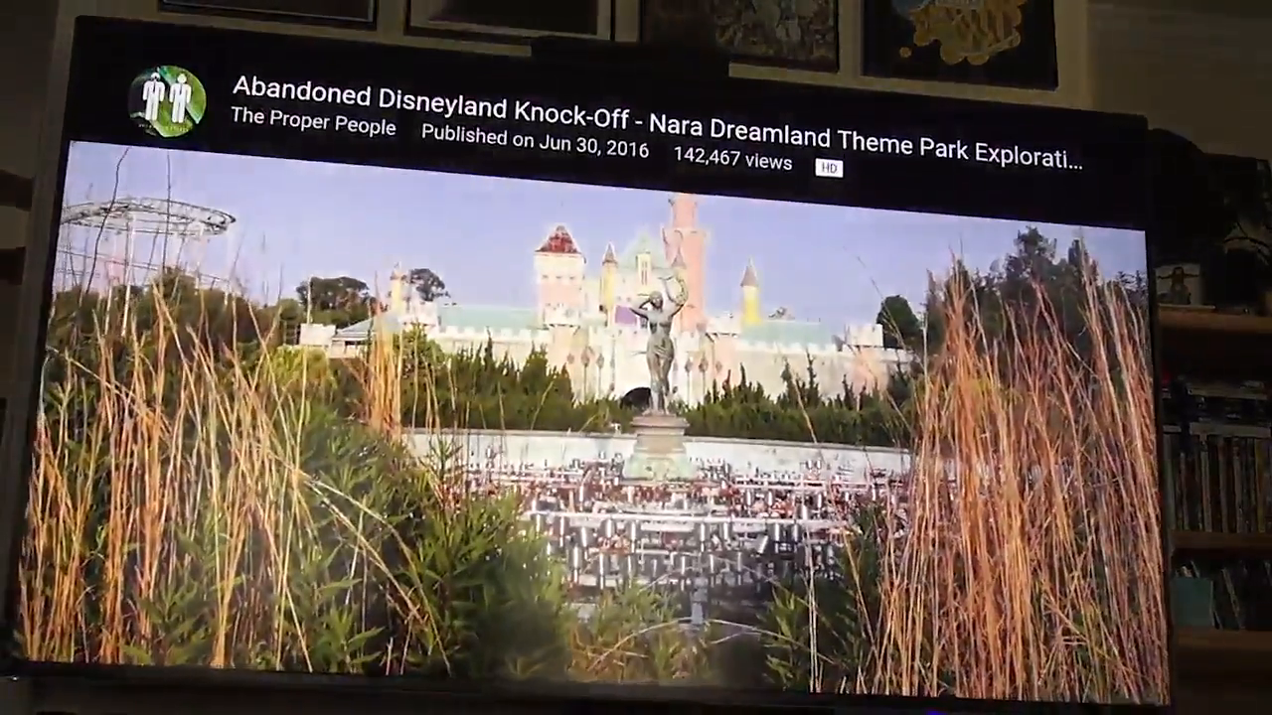